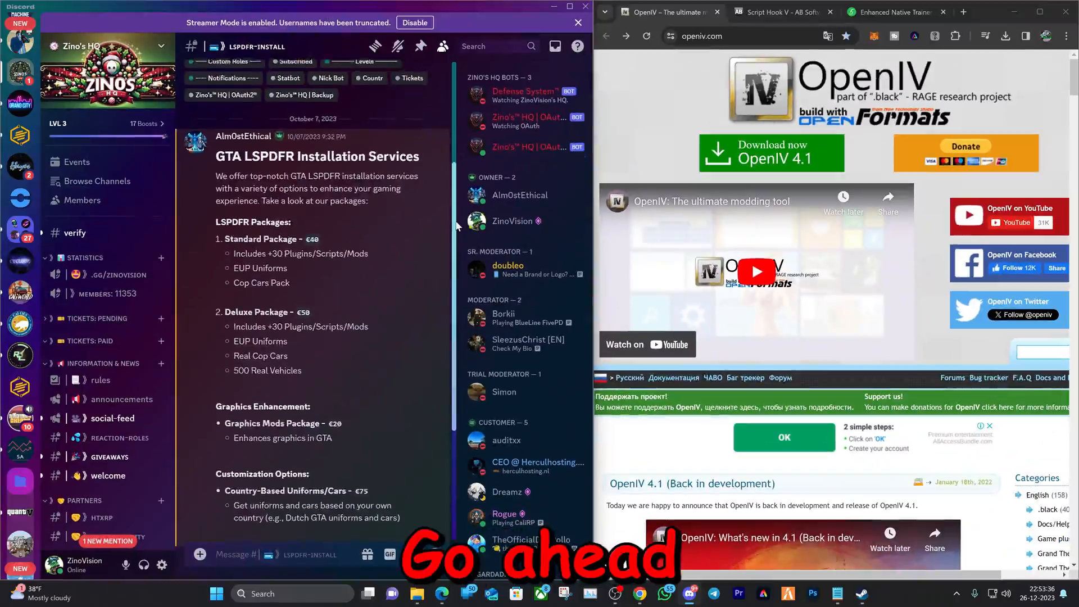
# Step: Scroll the server's channel list and switch to the gta-menu channel
pyautogui.scroll(-3)
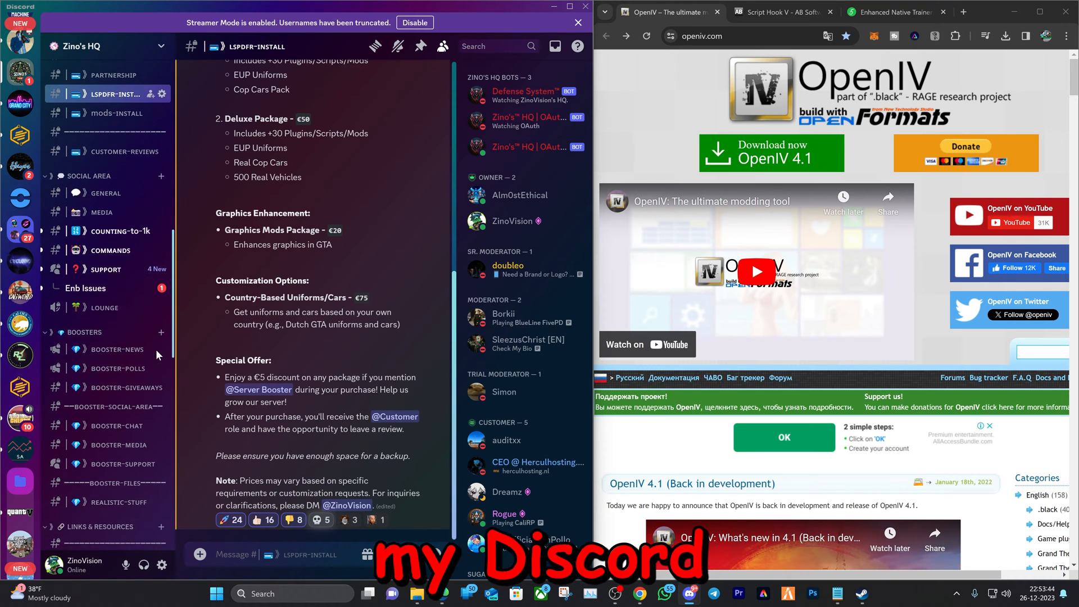
pyautogui.scroll(-3)
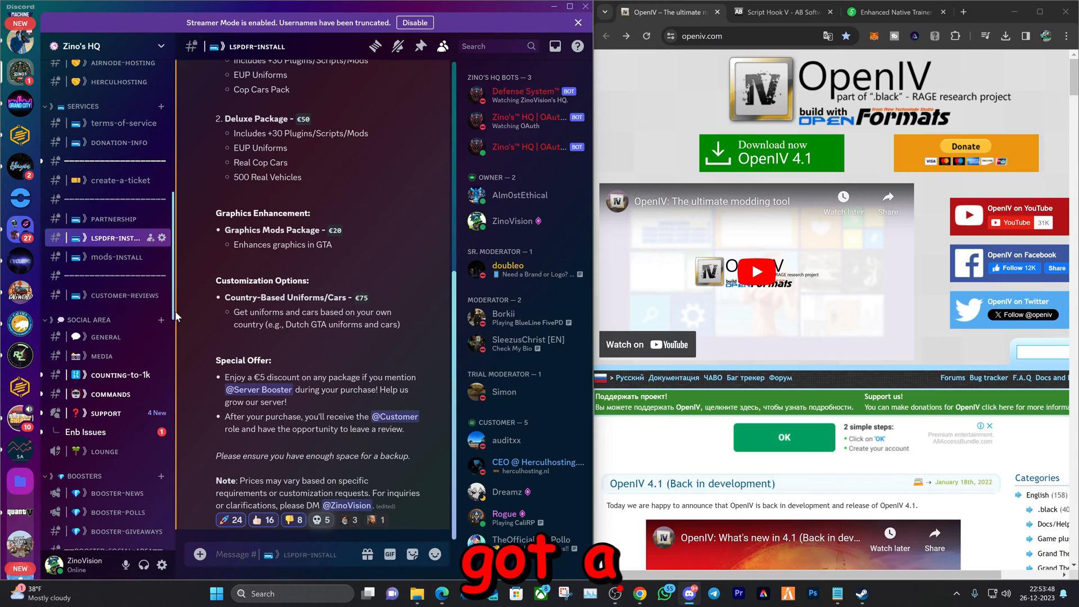
pyautogui.scroll(-3)
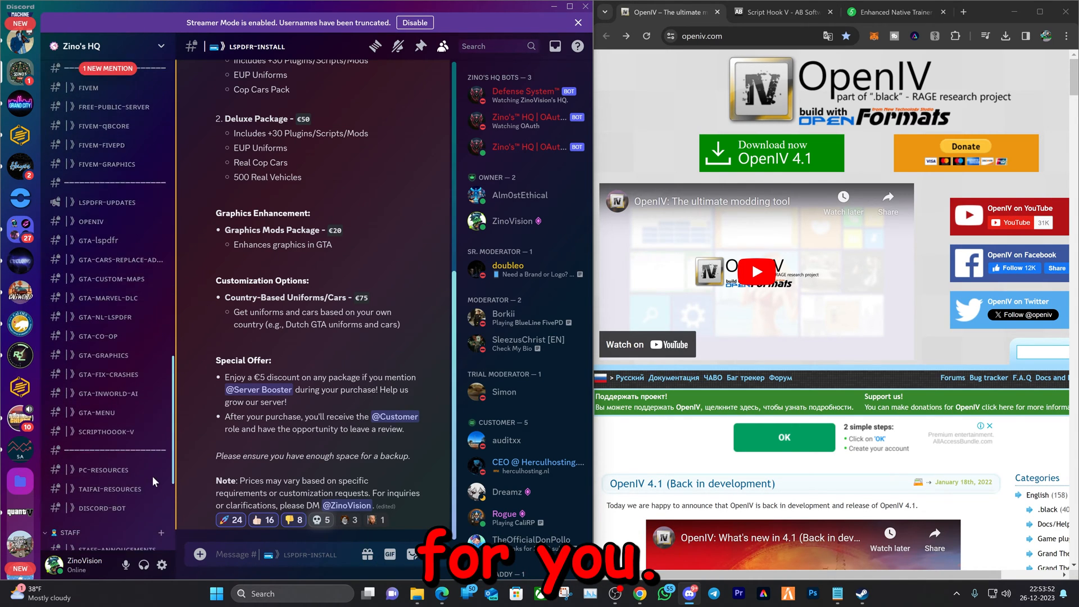
pyautogui.scroll(-3)
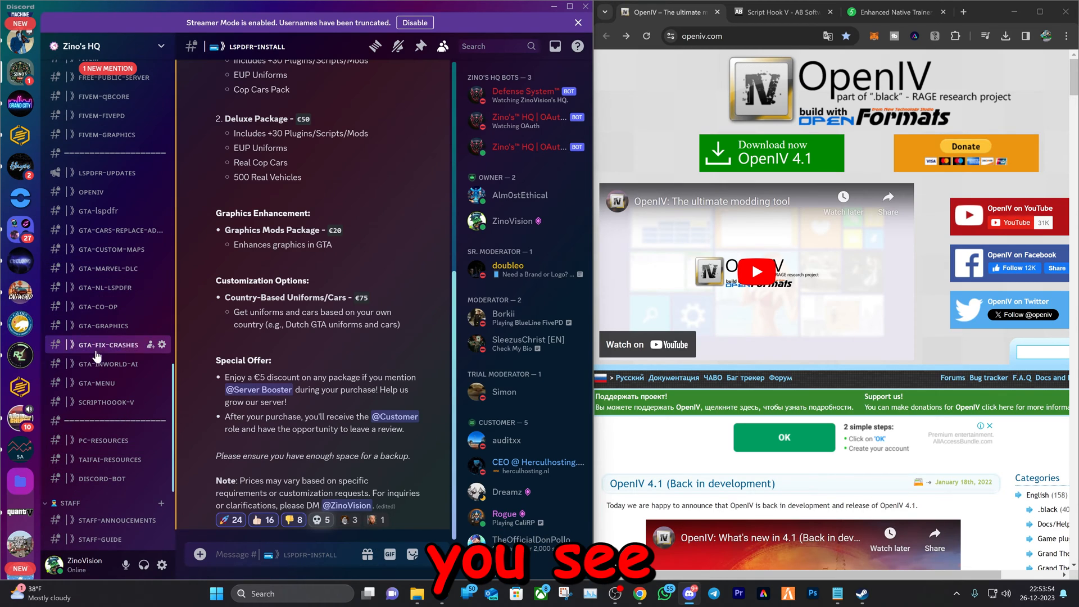
pyautogui.click(96, 382)
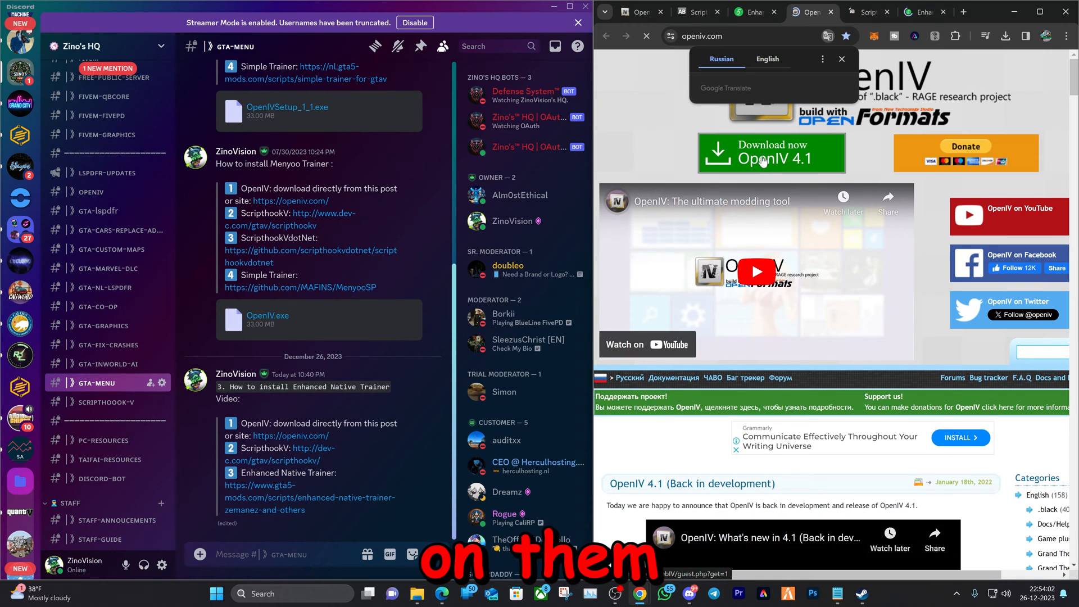
# Step: Start the OpenIV and Enhanced Native Trainer downloads from their pages
pyautogui.click(771, 153)
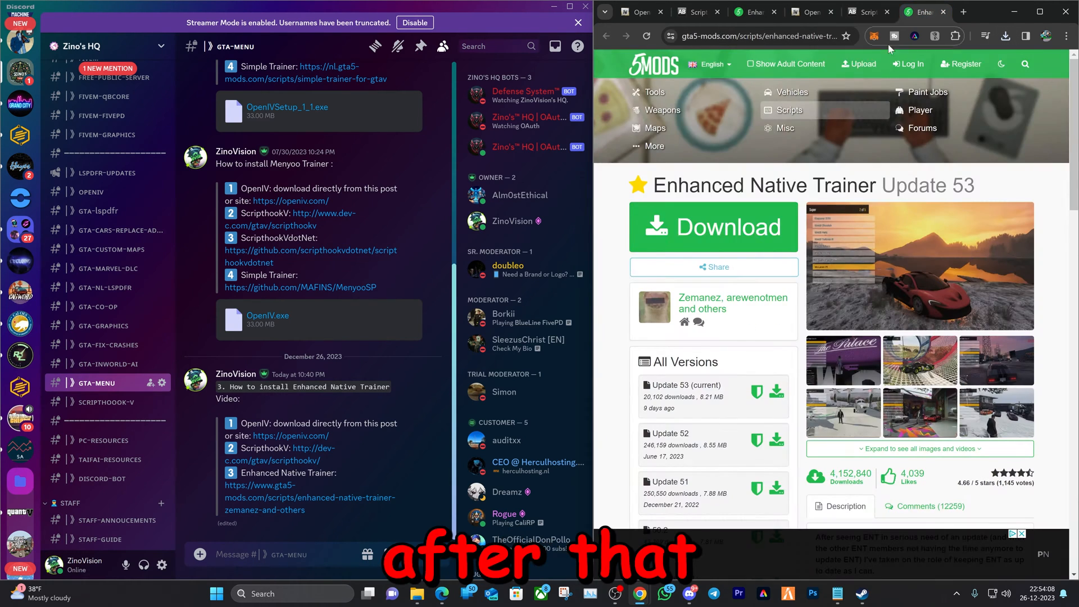
pyautogui.click(713, 227)
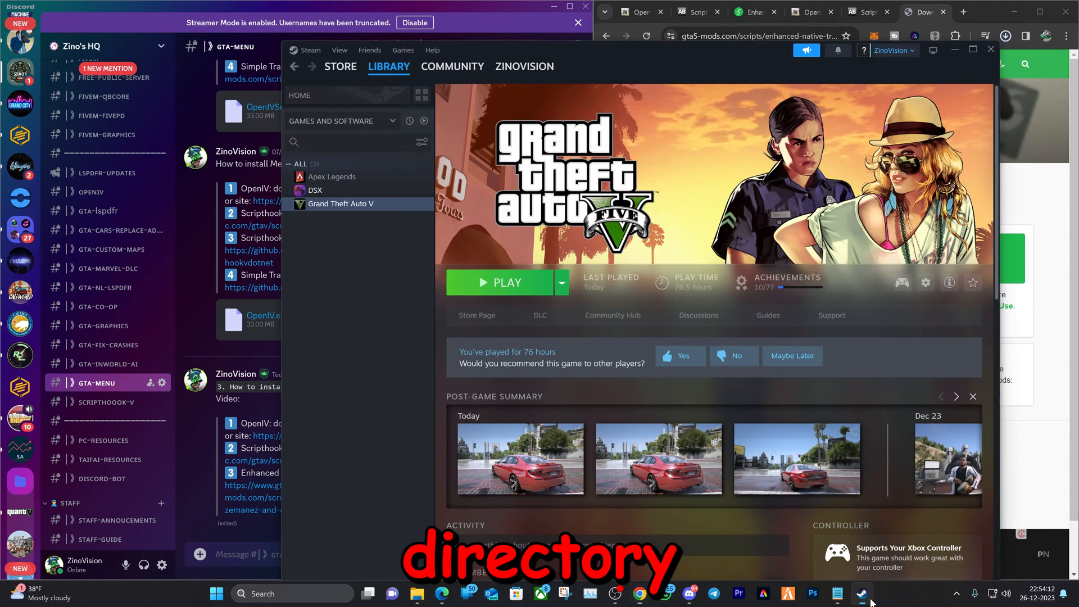
# Step: Browse Grand Theft Auto V's local files from its Steam Library Manage menu
pyautogui.rightClick(340, 204)
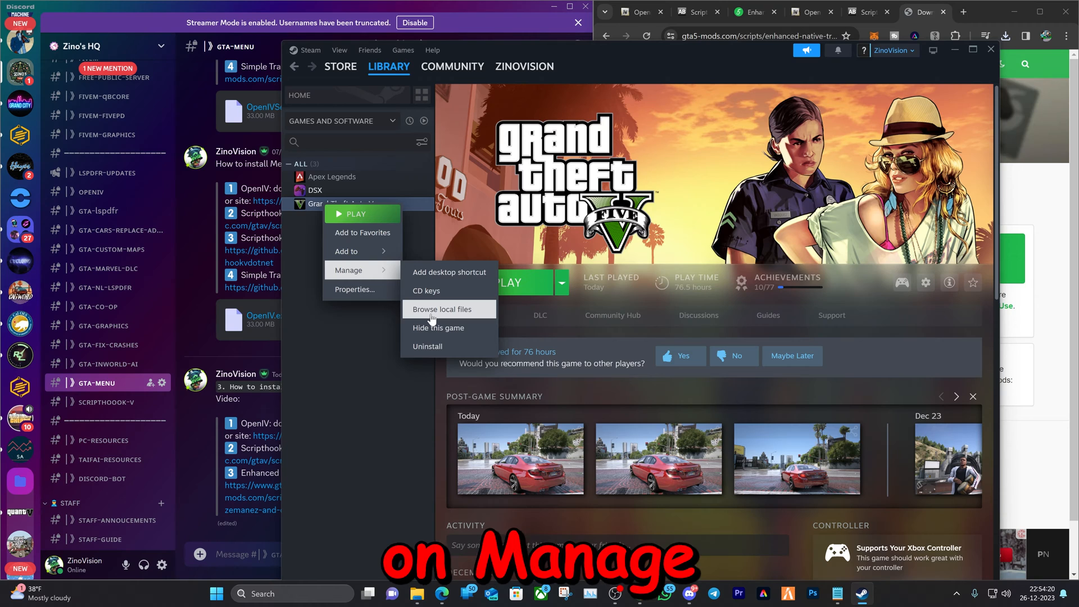
pyautogui.click(442, 309)
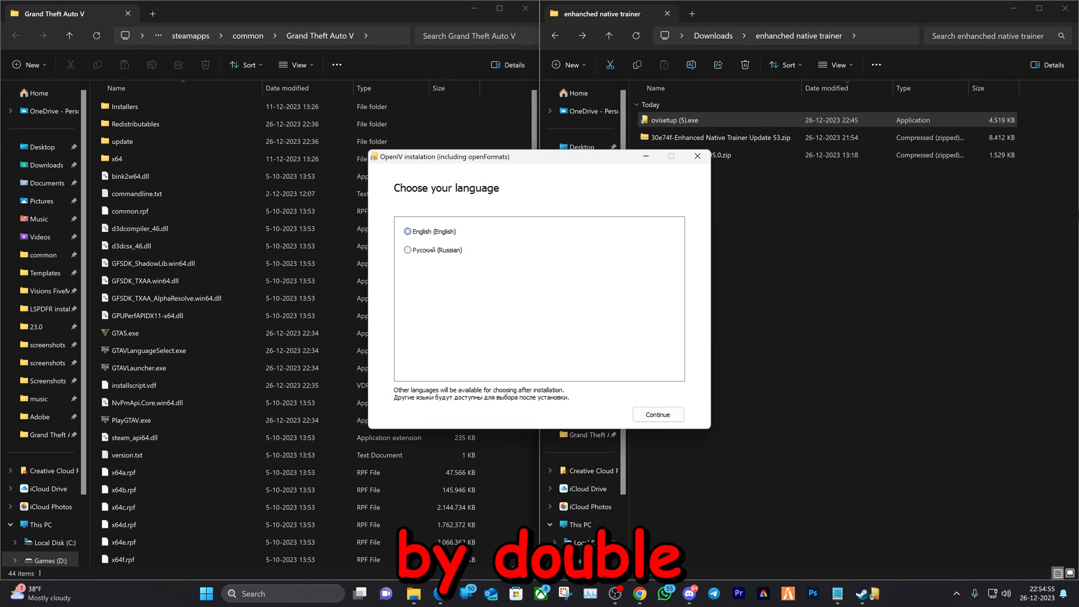
# Step: Install OpenIV in English with the licence terms accepted, then reach it in the Start menu
pyautogui.click(658, 414)
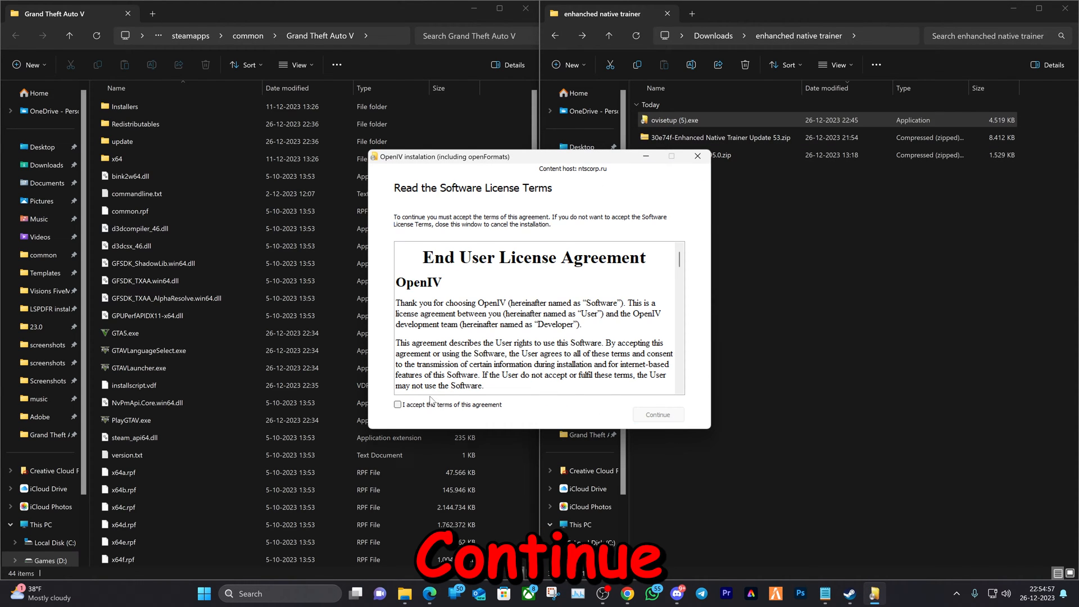
pyautogui.click(658, 414)
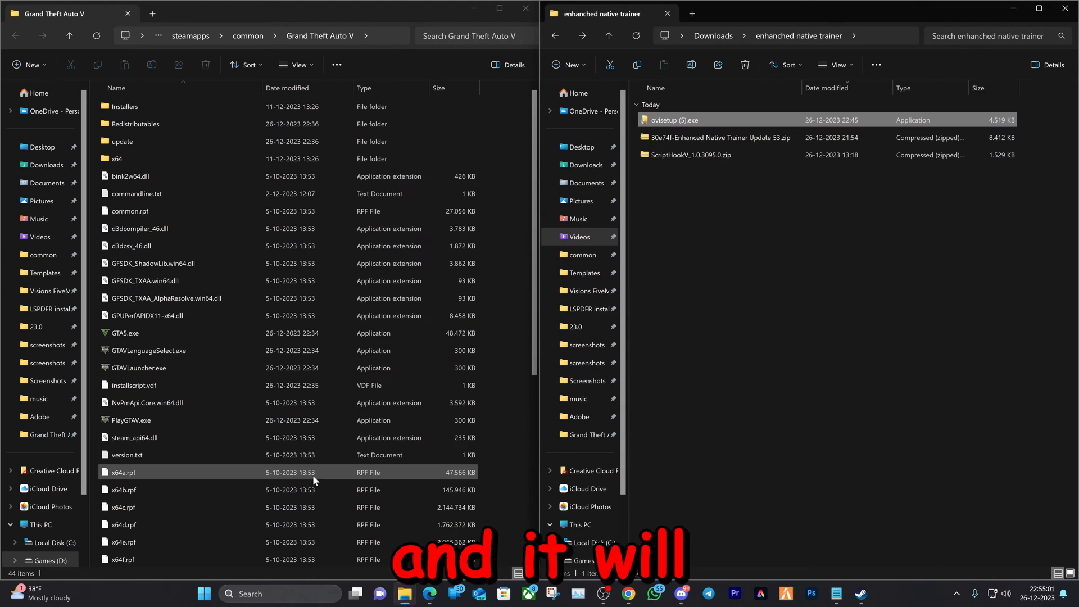
pyautogui.click(203, 593)
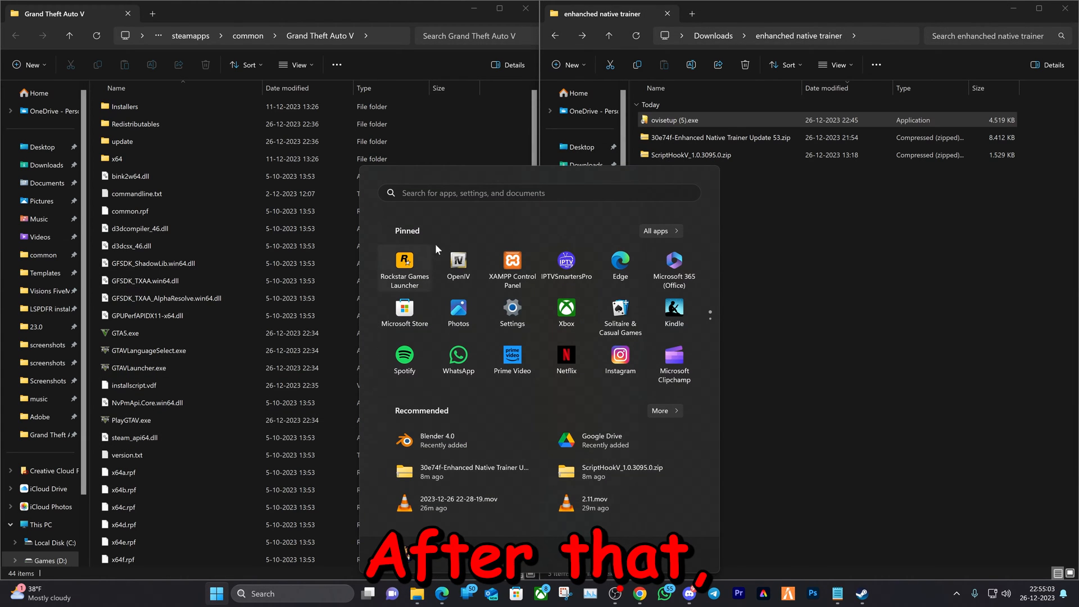
# Step: Launch OpenIV as administrator on Grand Theft Auto V for Windows and dismiss the admin-mode note
pyautogui.rightClick(458, 262)
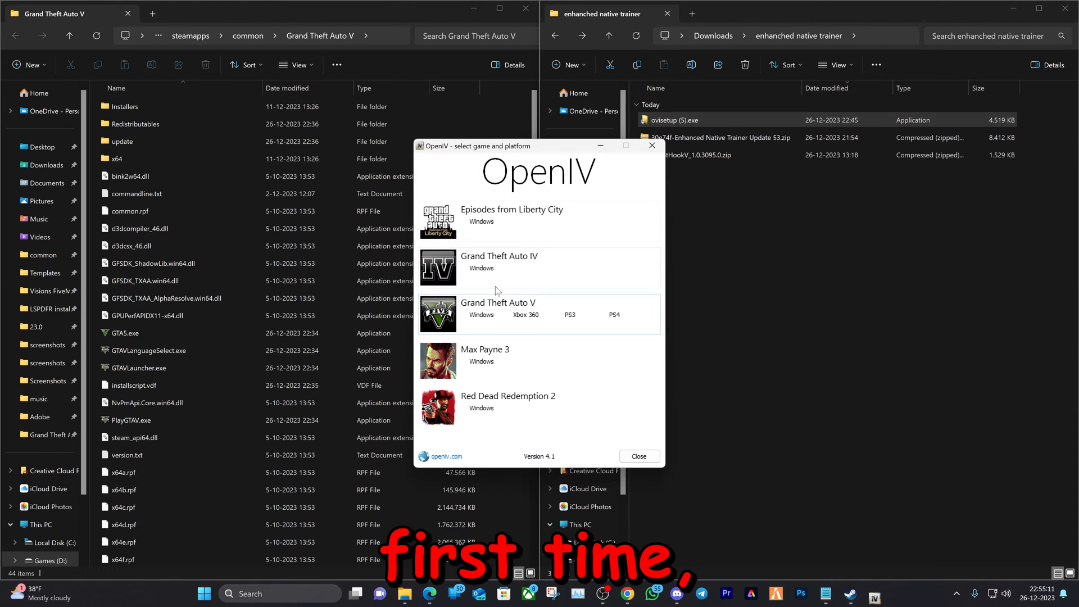
pyautogui.click(497, 314)
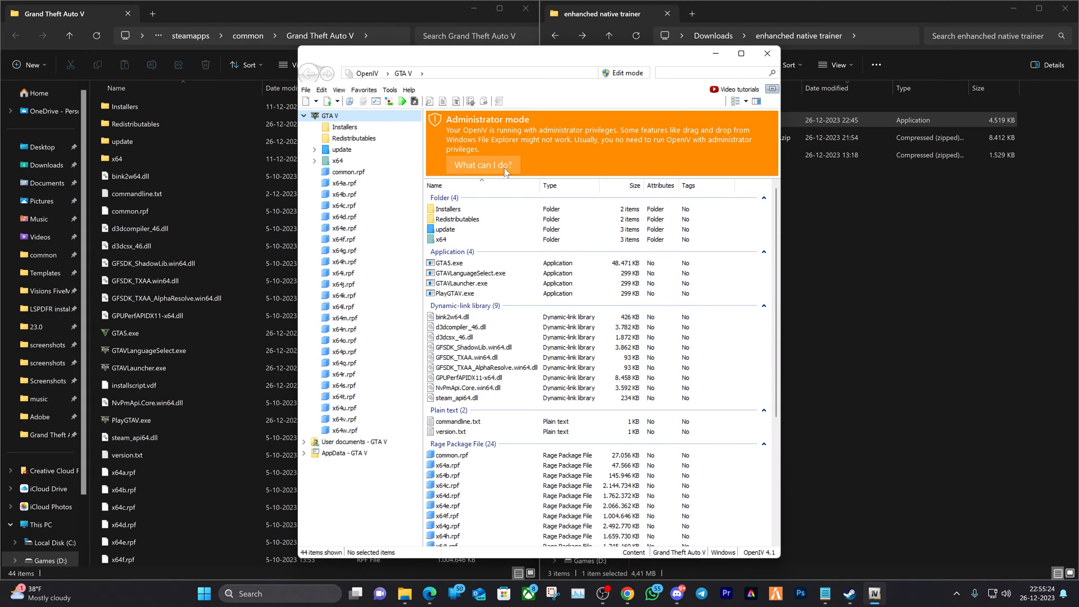
pyautogui.click(483, 165)
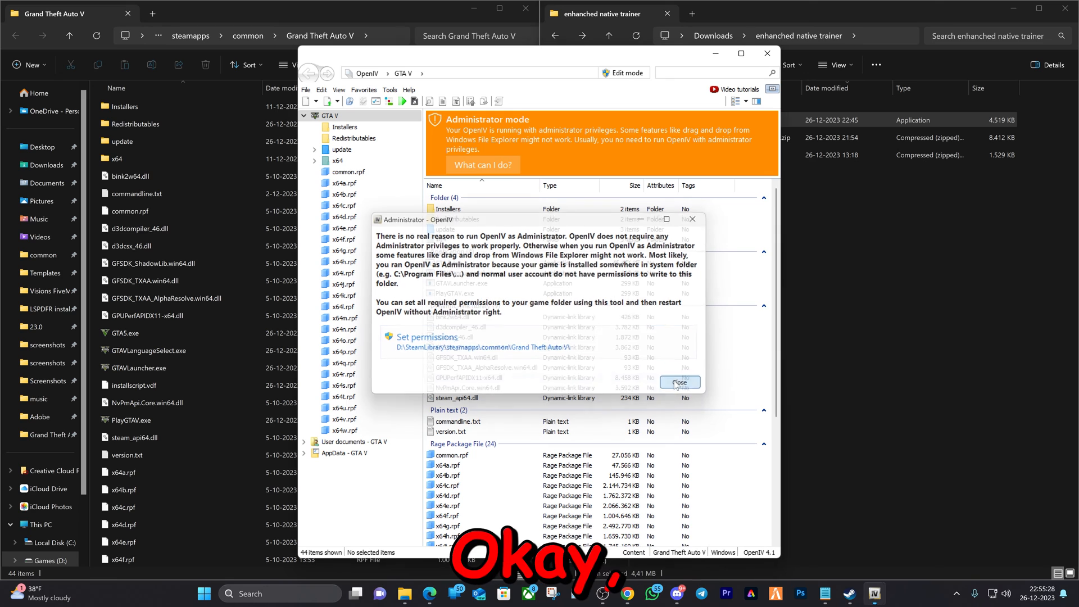
pyautogui.click(679, 382)
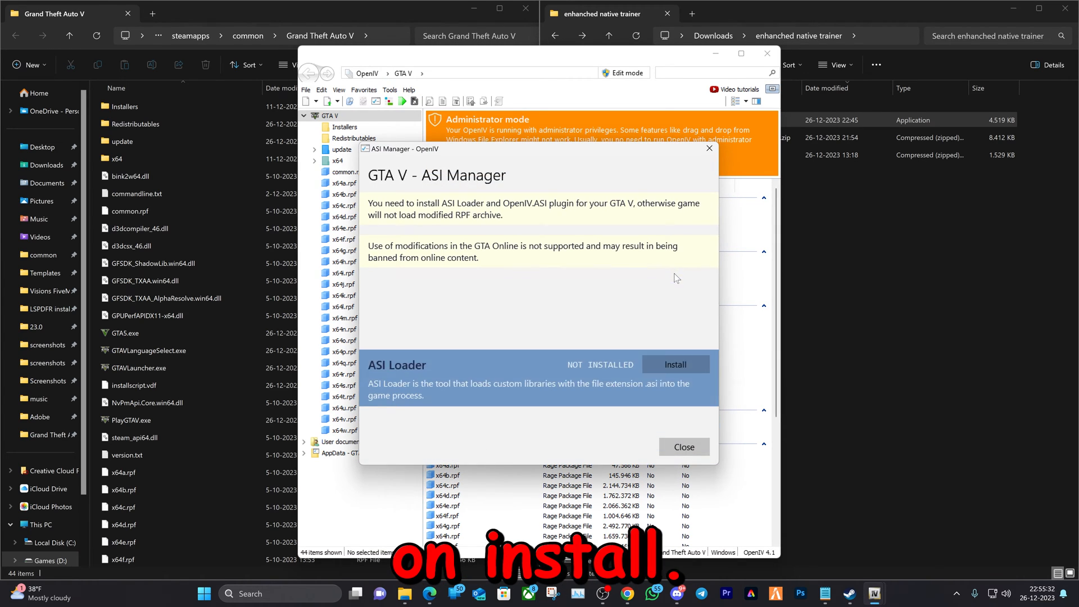
# Step: Install ASI Loader and OpenIV.ASI with a mods folder via the ASI Manager, then close it
pyautogui.click(675, 364)
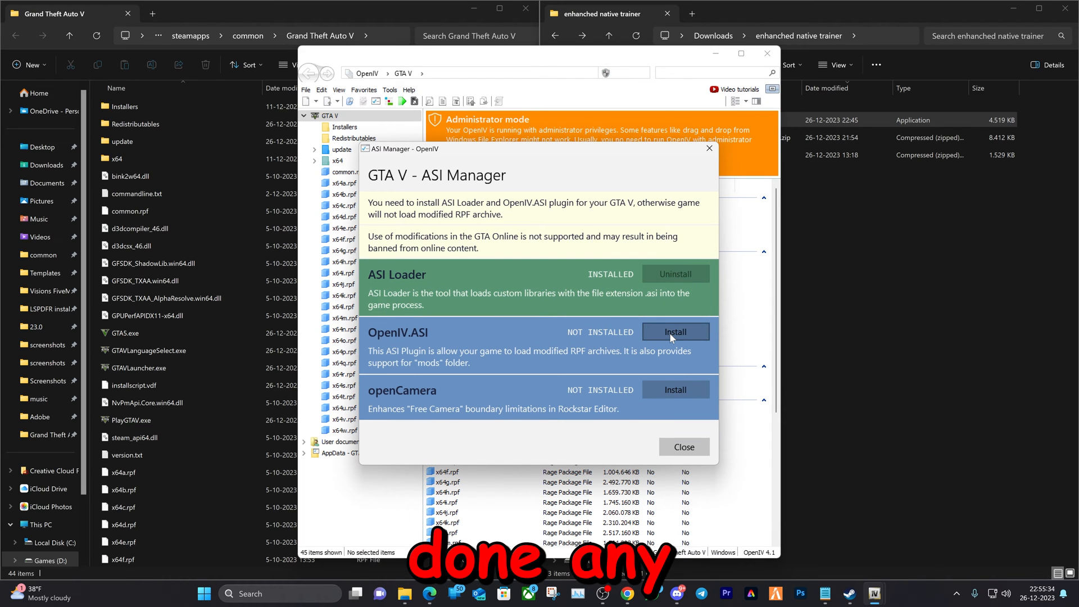
pyautogui.click(675, 332)
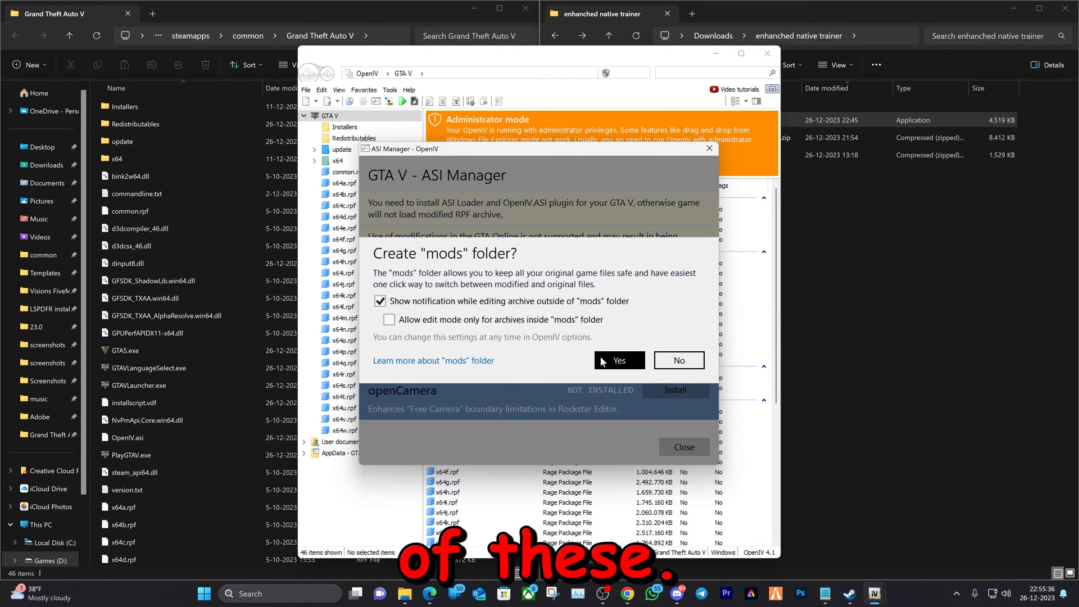
pyautogui.click(619, 360)
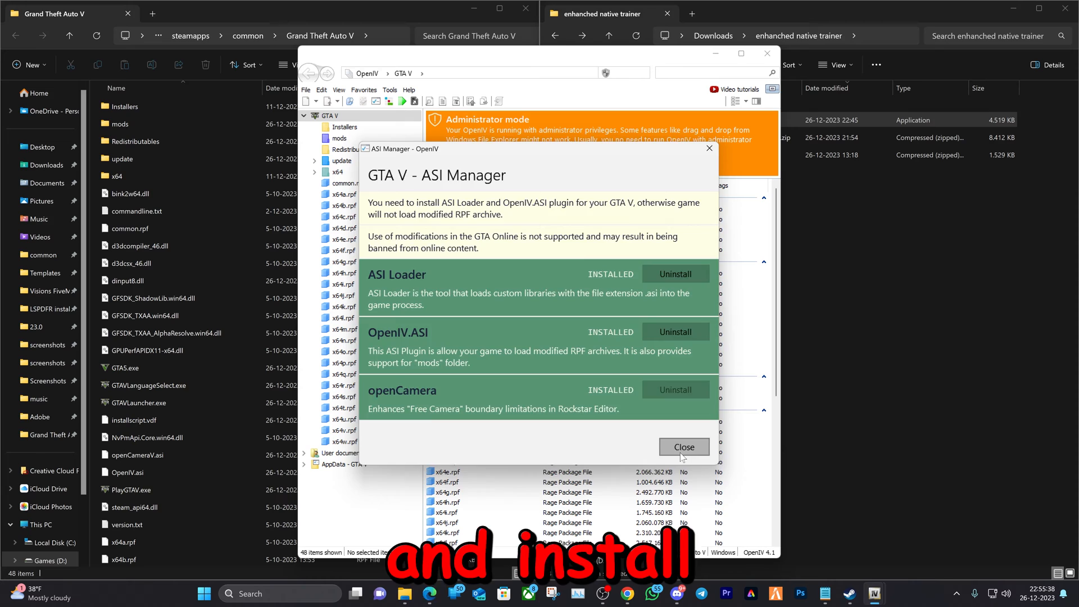
pyautogui.click(684, 447)
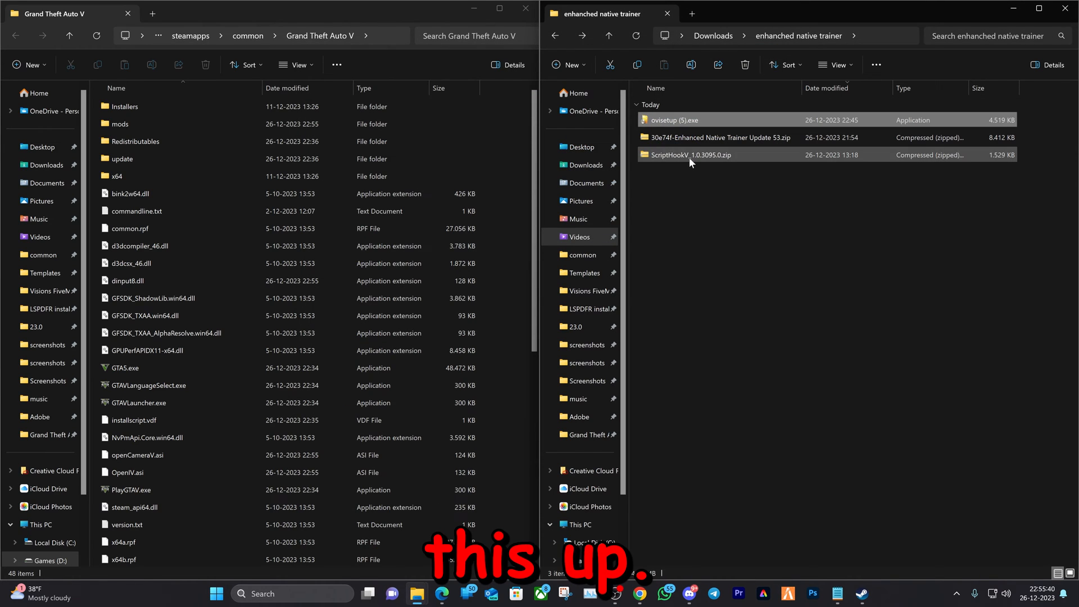
# Step: Copy dinput8.dll and ScriptHookV.dll from the ScriptHookV bin folder into GTA V, replacing dinput8.dll
pyautogui.doubleClick(690, 154)
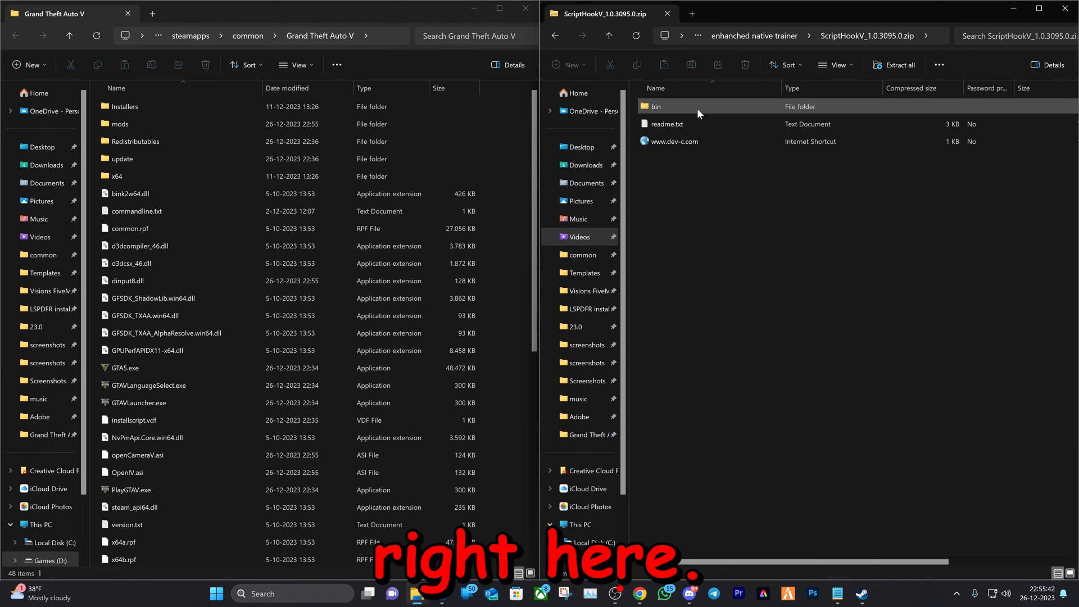
pyautogui.doubleClick(659, 106)
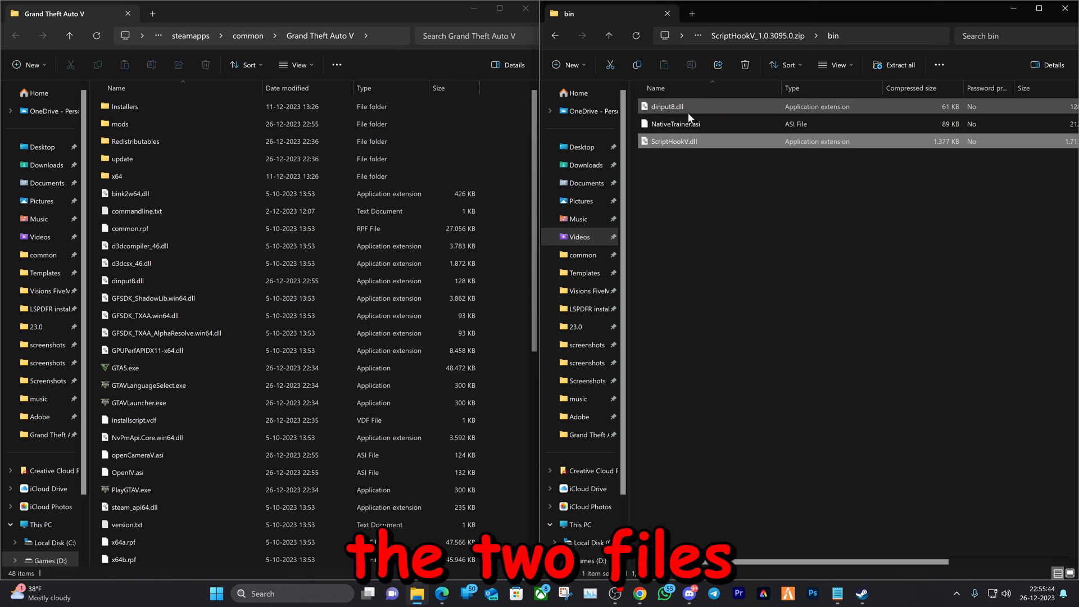
pyautogui.moveTo(674, 123); pyautogui.dragTo(496, 361)
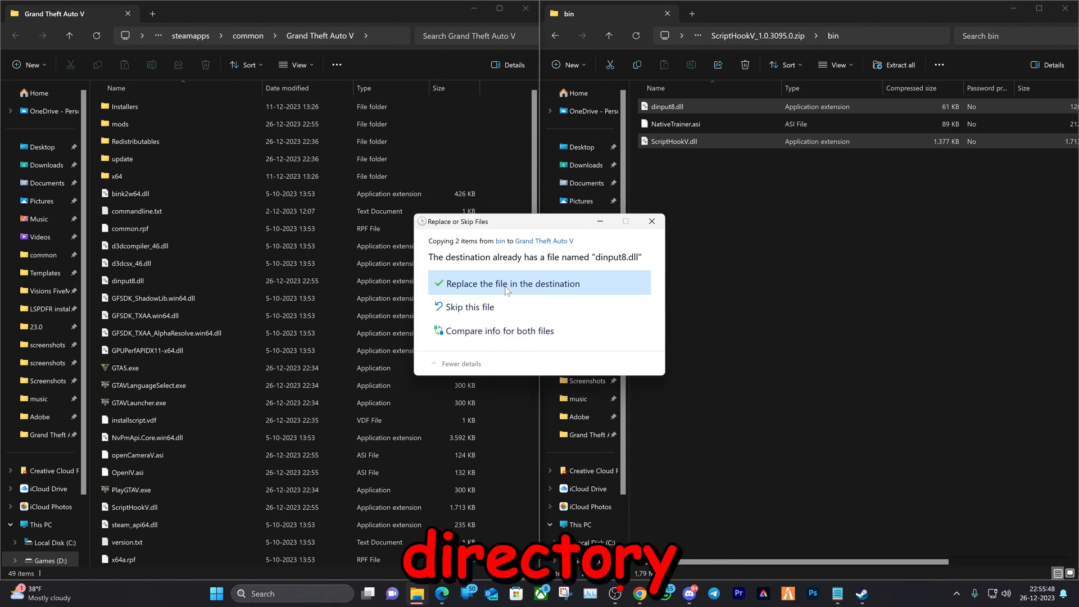
pyautogui.click(513, 283)
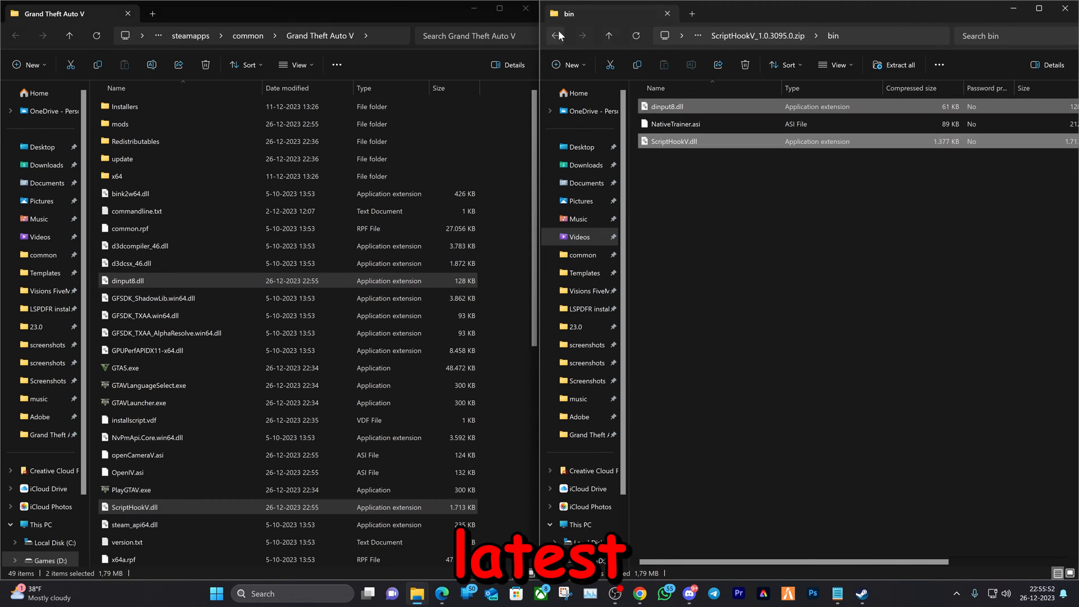
pyautogui.click(555, 35)
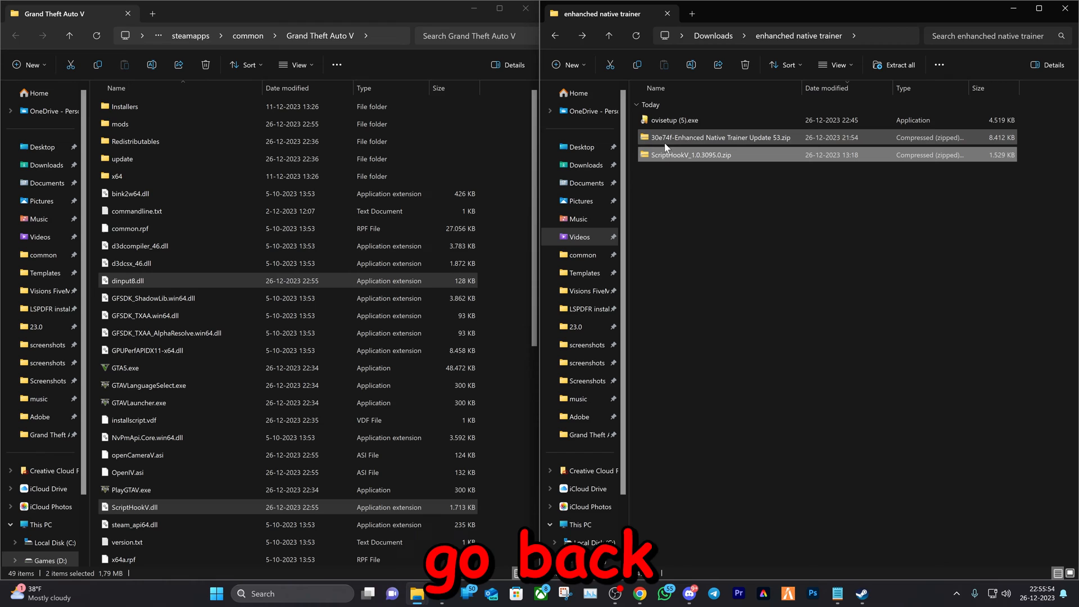
# Step: Open the Enhanced Native Trainer Update 53 zip from Downloads
pyautogui.doubleClick(718, 137)
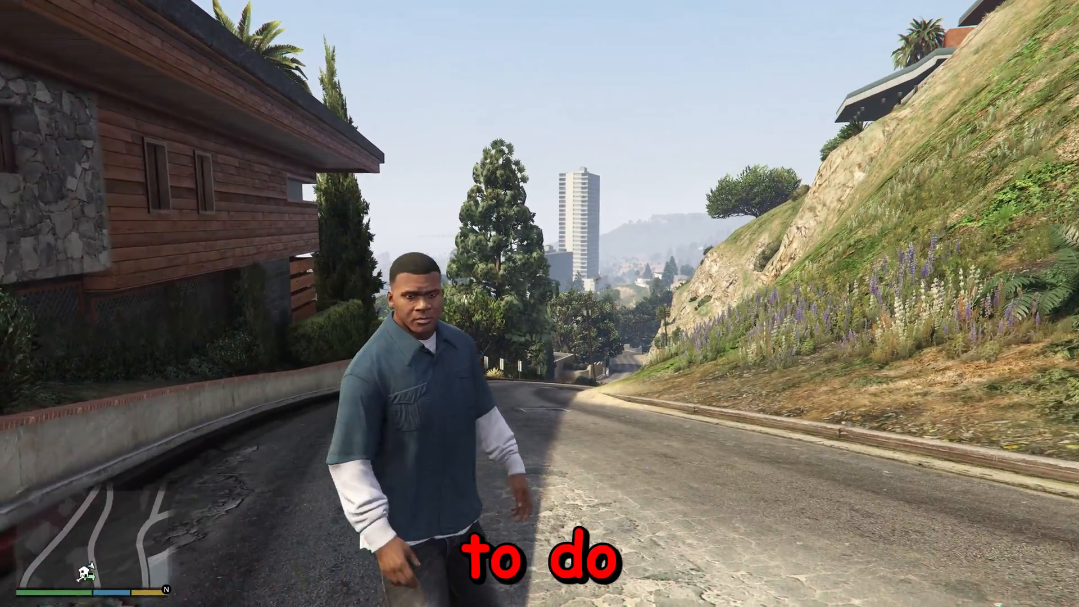
# Step: Bring up the trainer with F4, browse its entries and enter Player Options
pyautogui.press('F4')
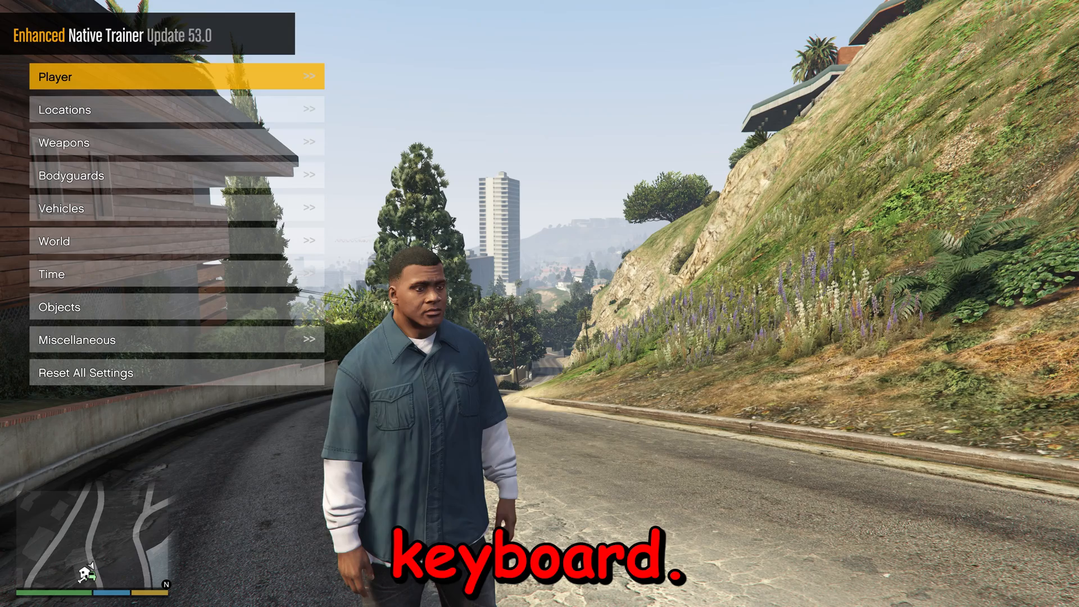
pyautogui.press('down')
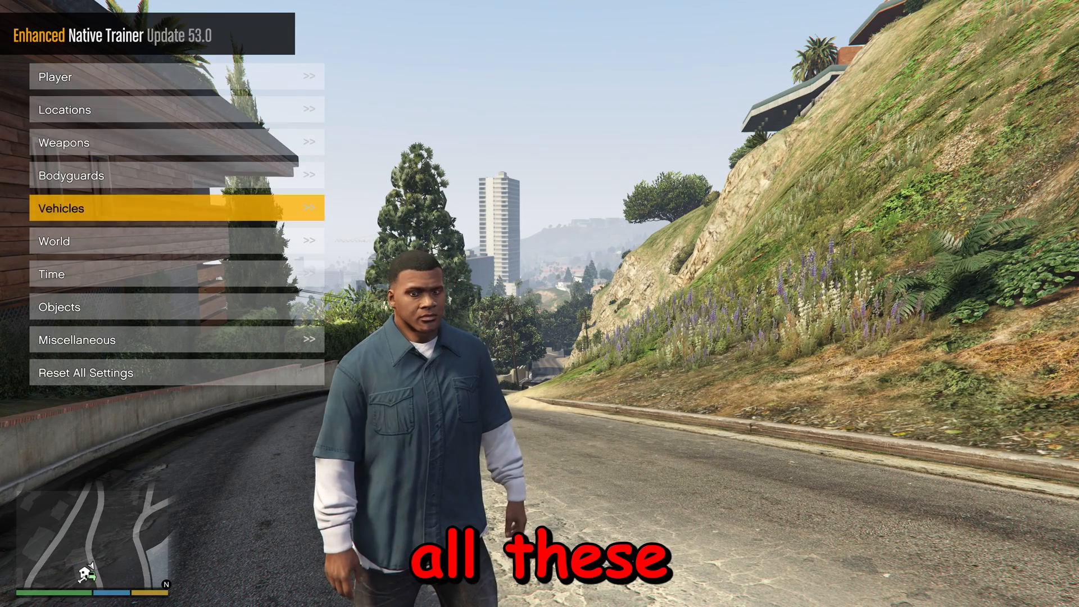
pyautogui.press('down')
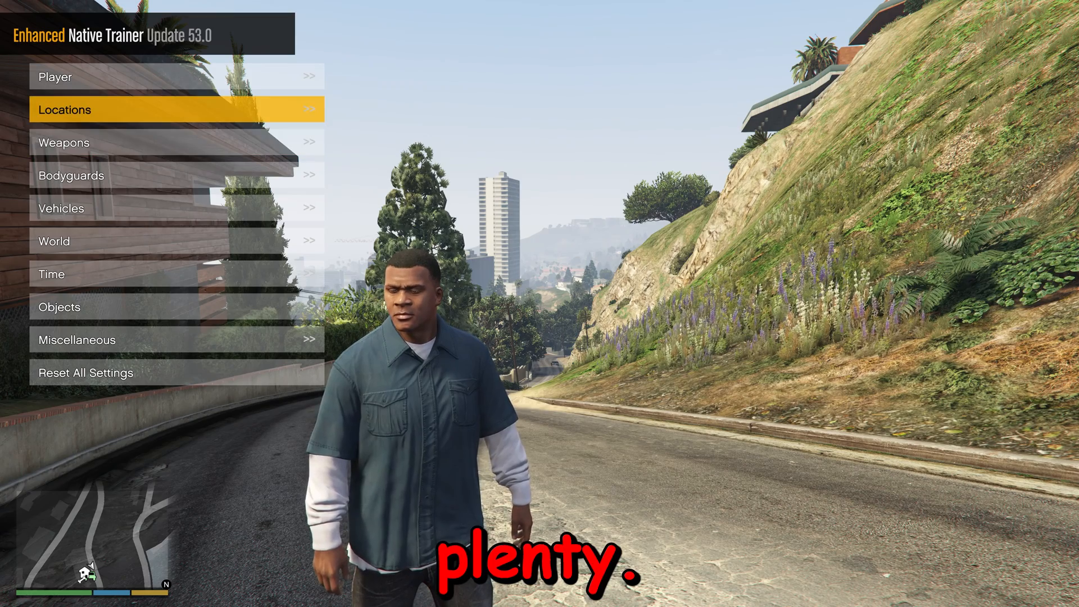
pyautogui.click(62, 77)
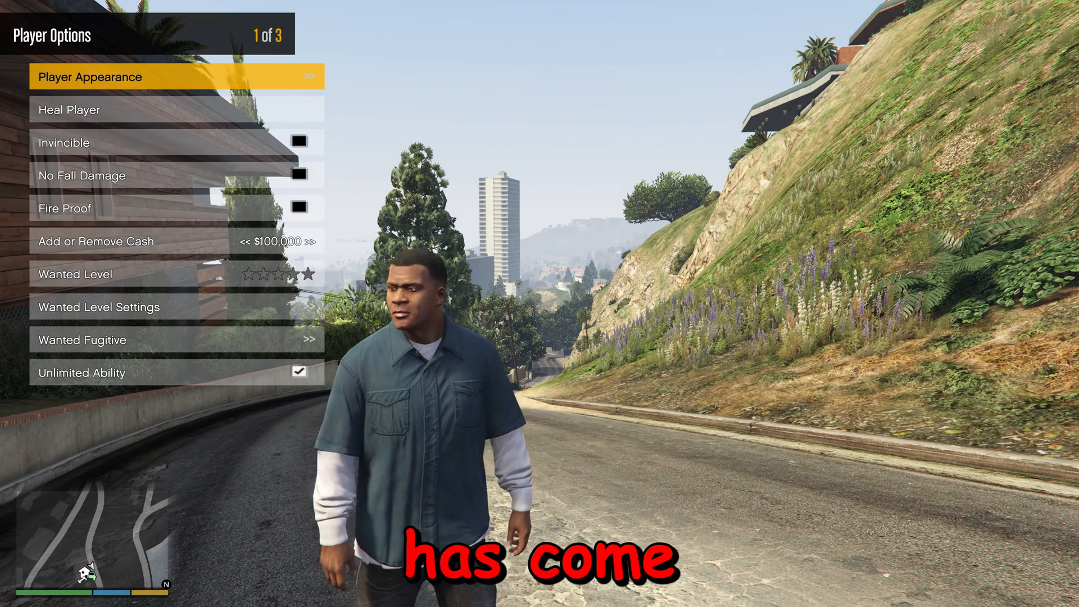